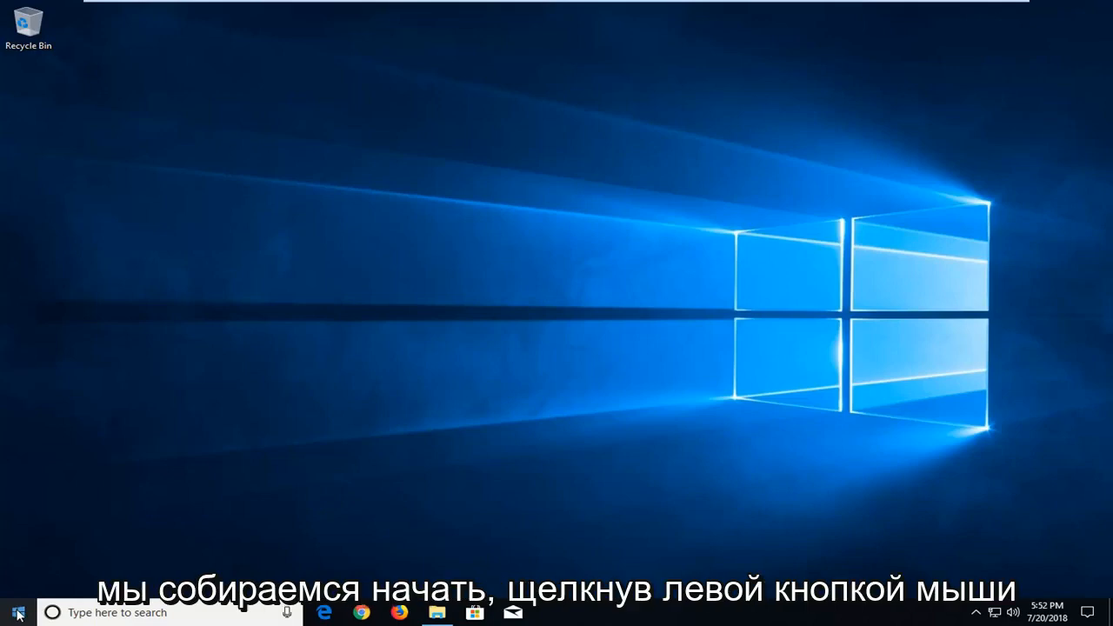
Search the Start menu for cmd and launch Command Prompt as administrator, approving UAC
left_click(14, 612)
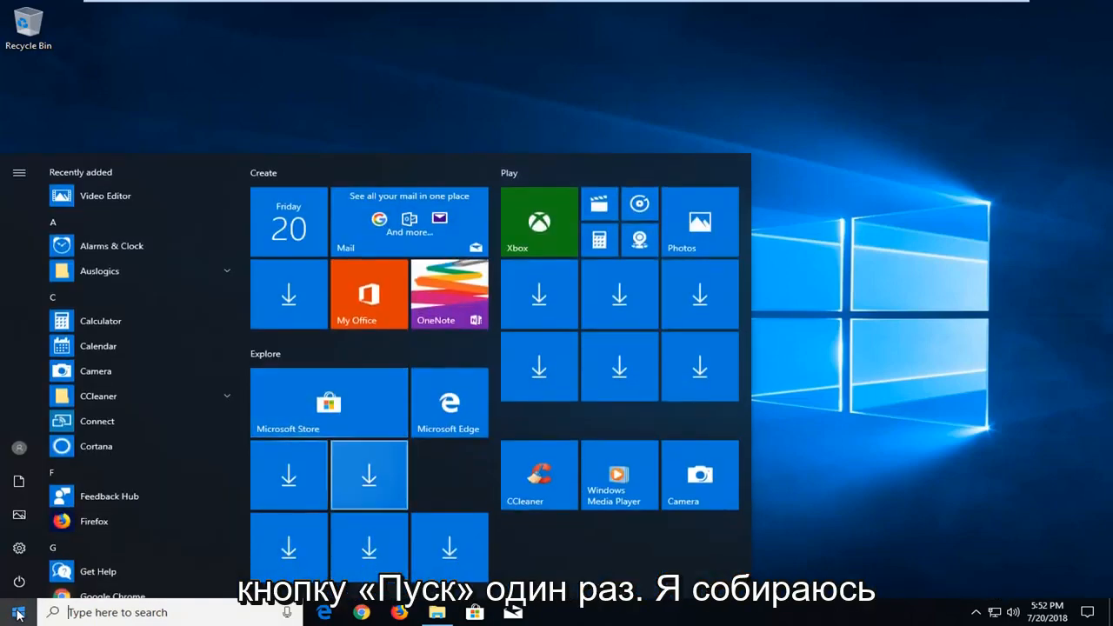
type("cmd")
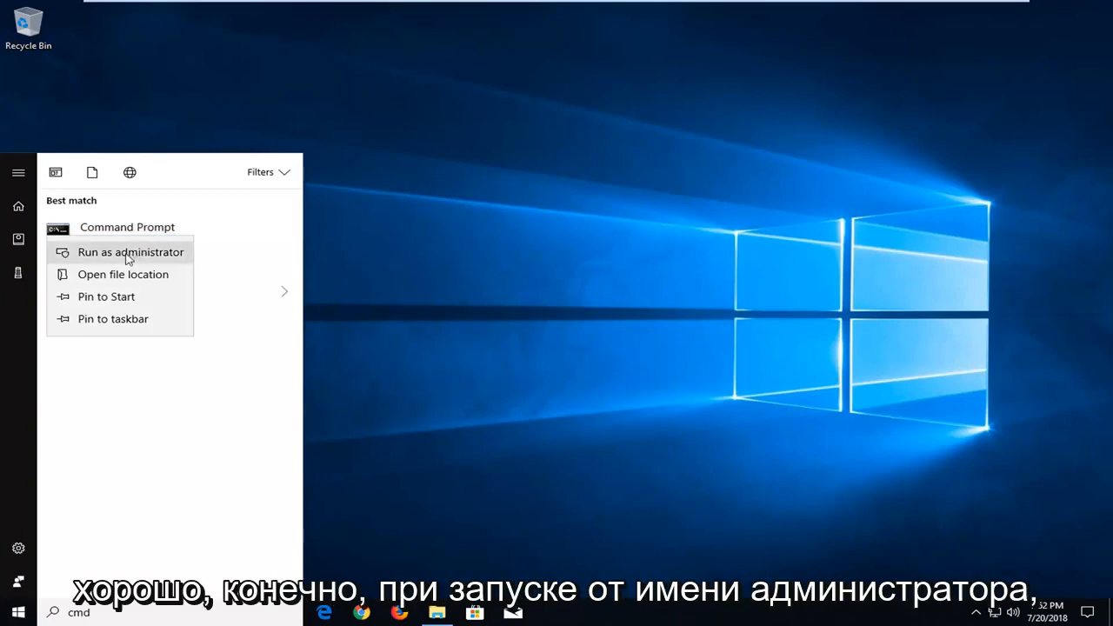
left_click(130, 251)
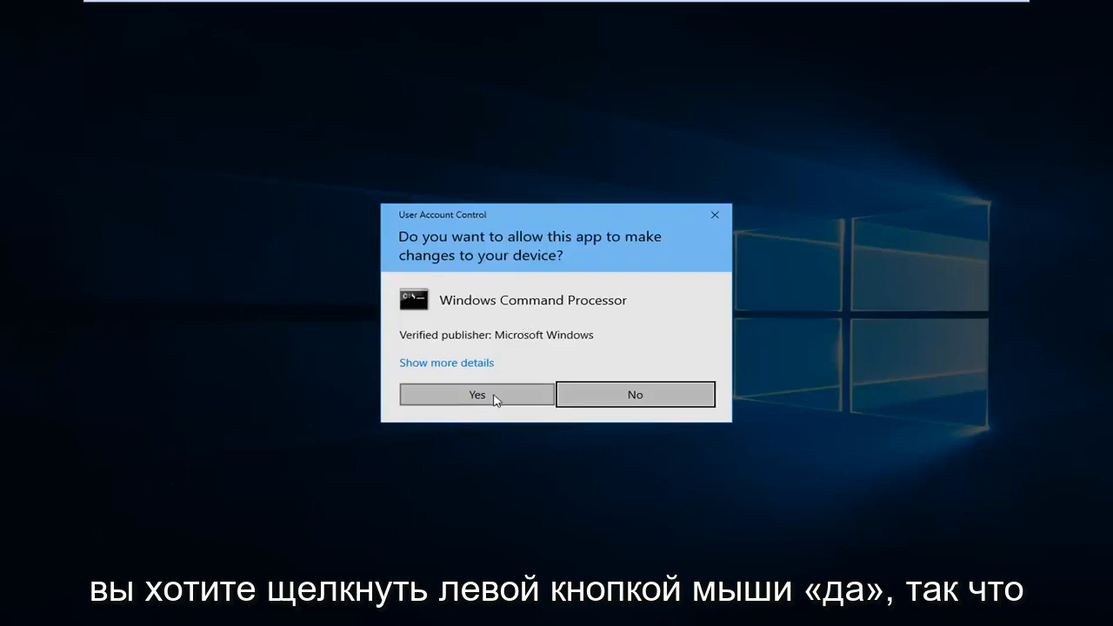
left_click(476, 394)
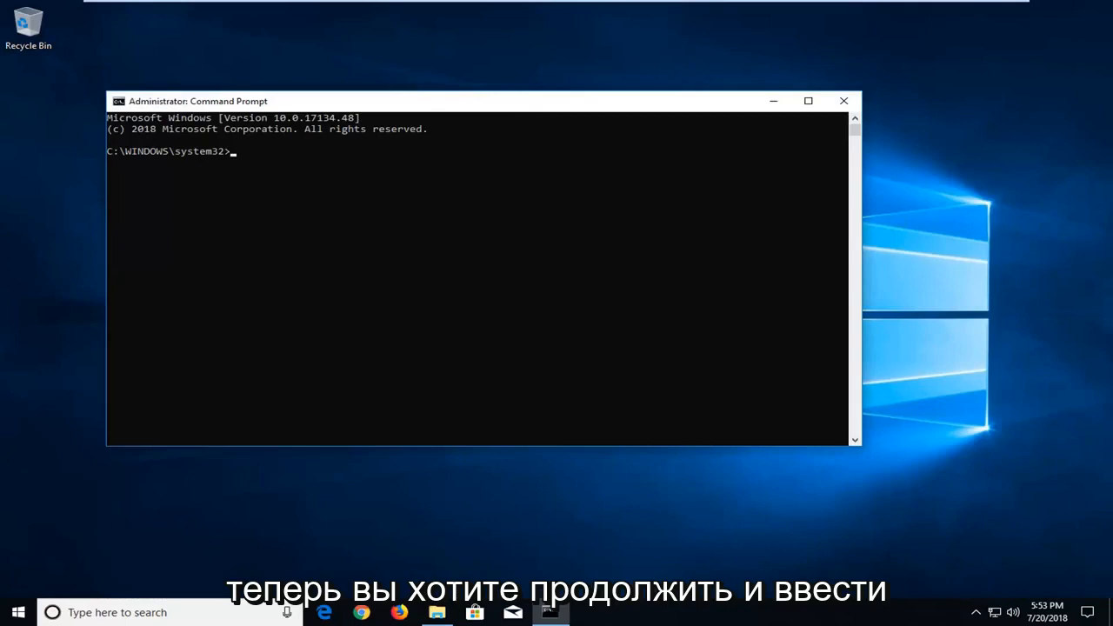
Enter 'taskkill /im chrome.exe' at the administrator prompt without running it
type("t")
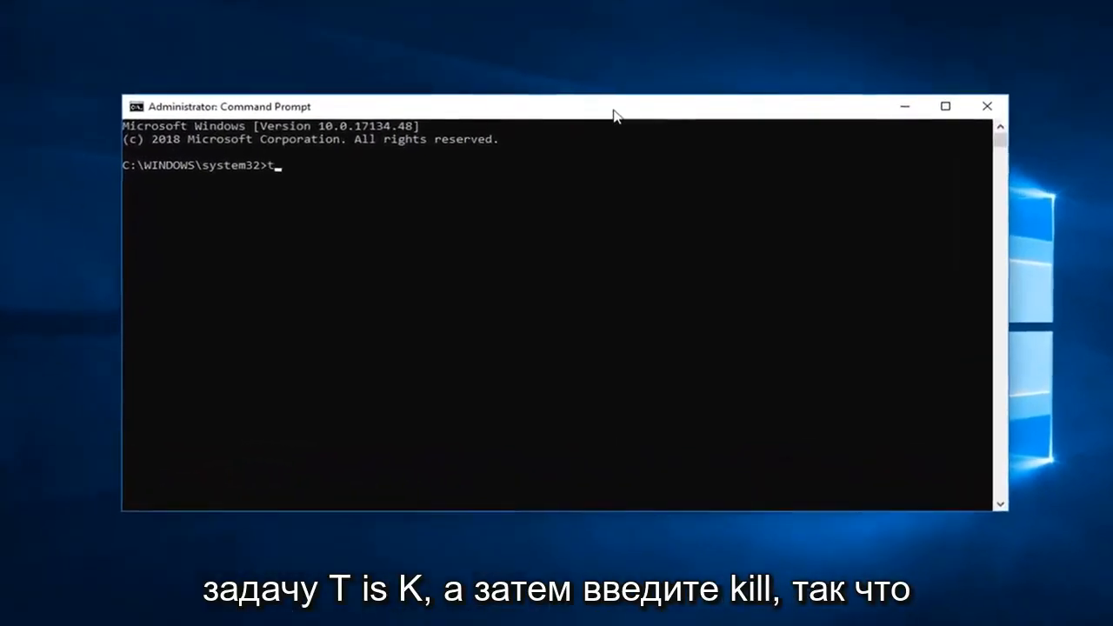
type("ask")
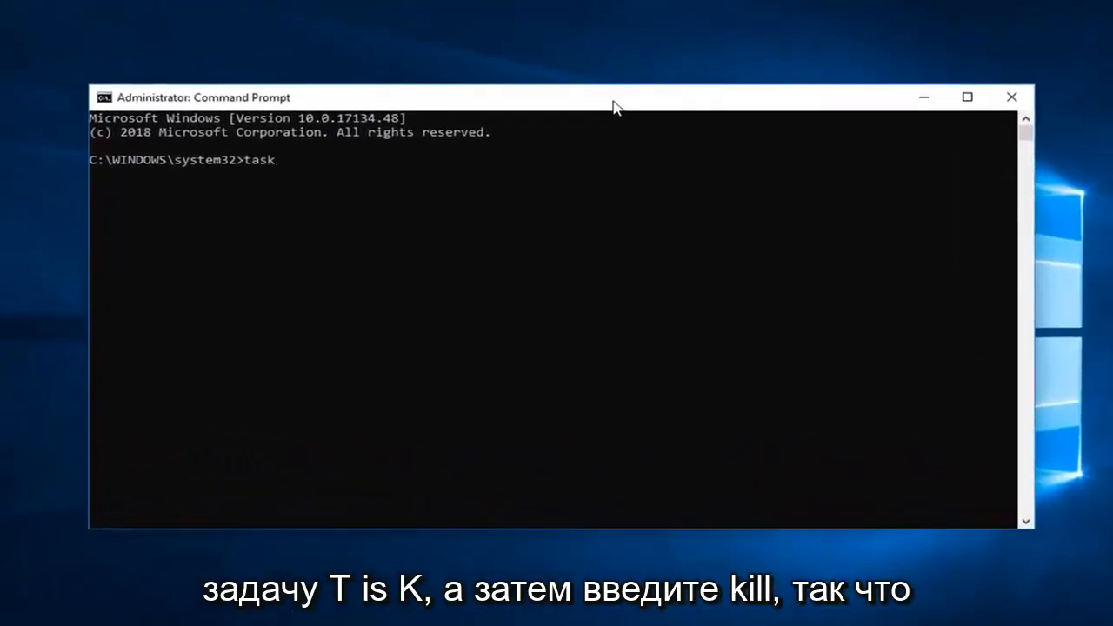
type("kill")
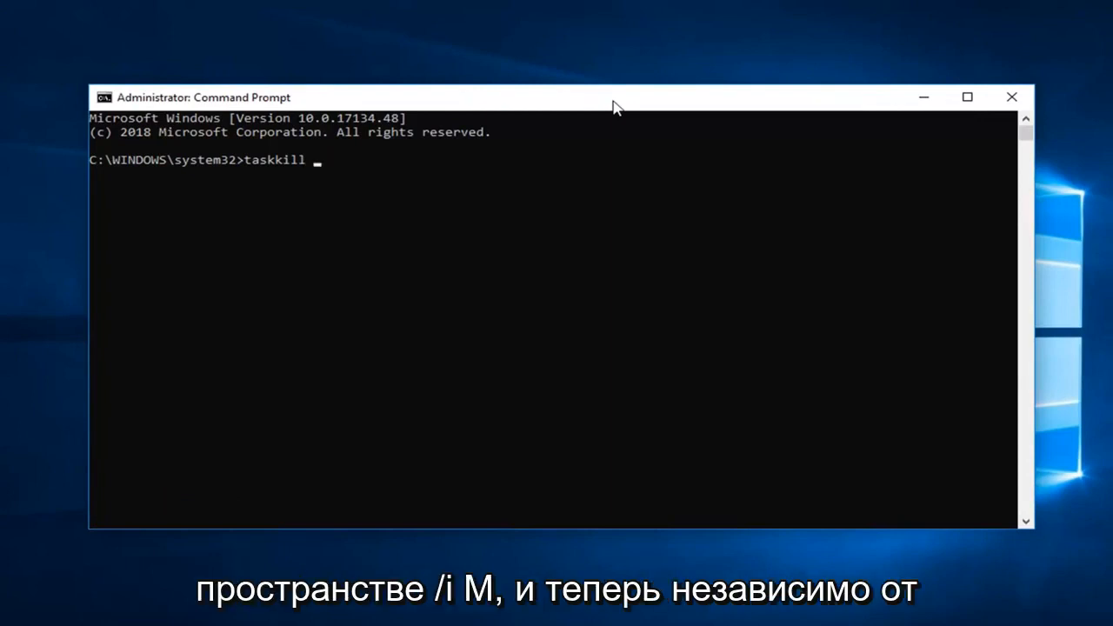
type("/")
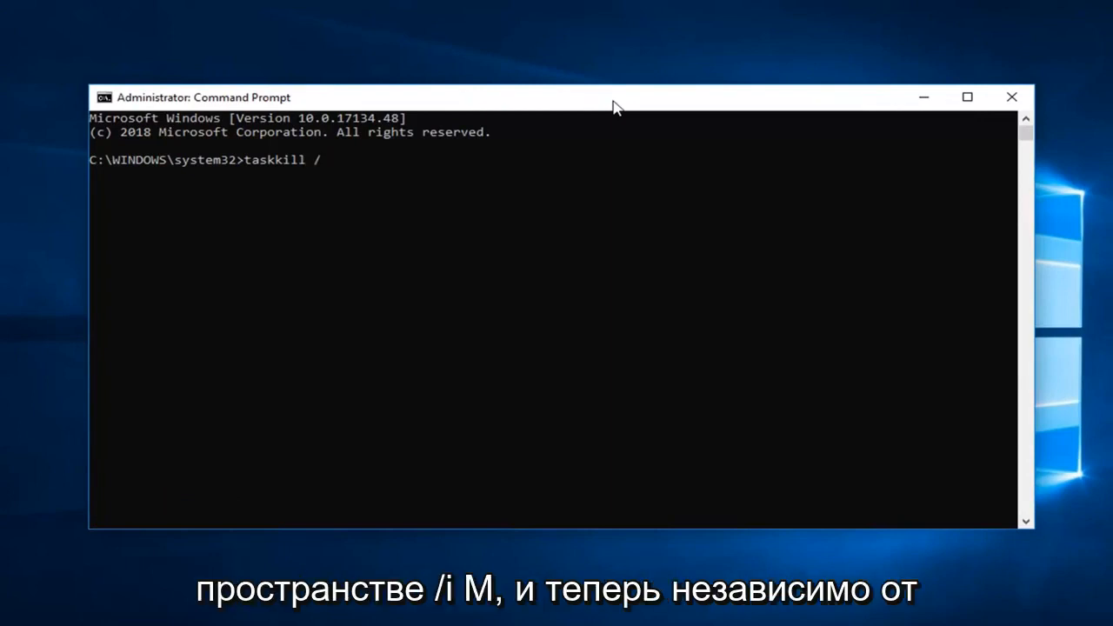
type("im")
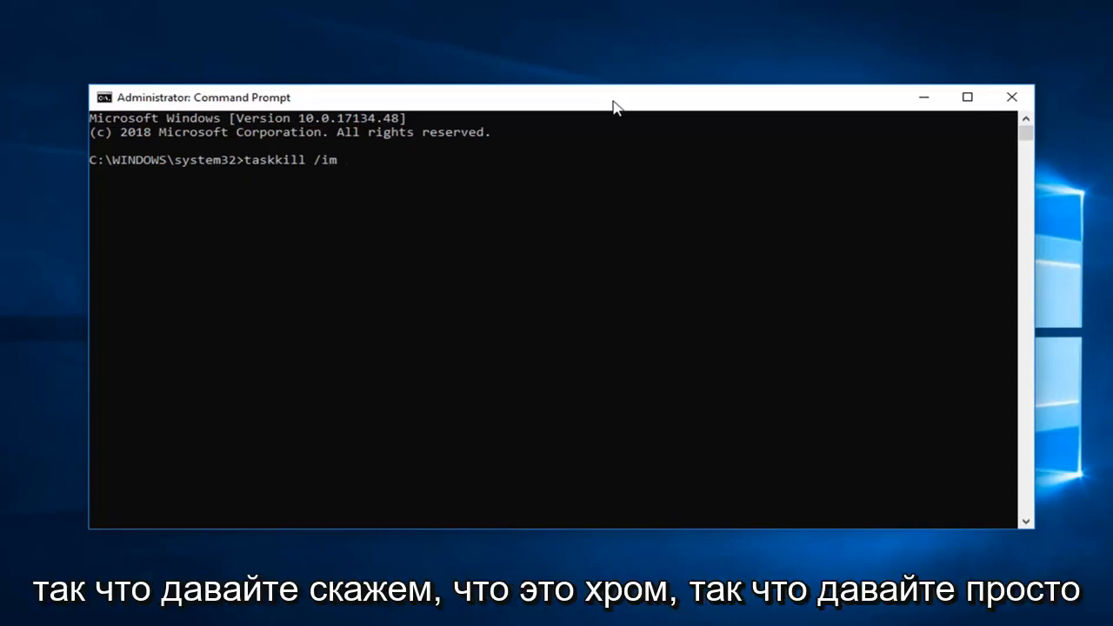
type("ch")
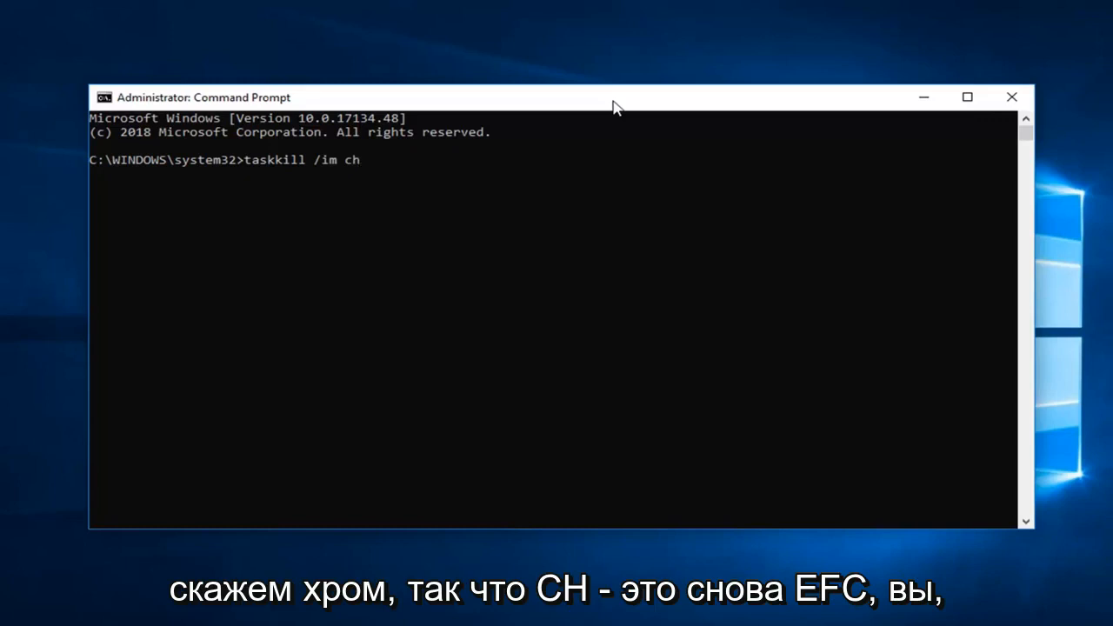
type("rome.e")
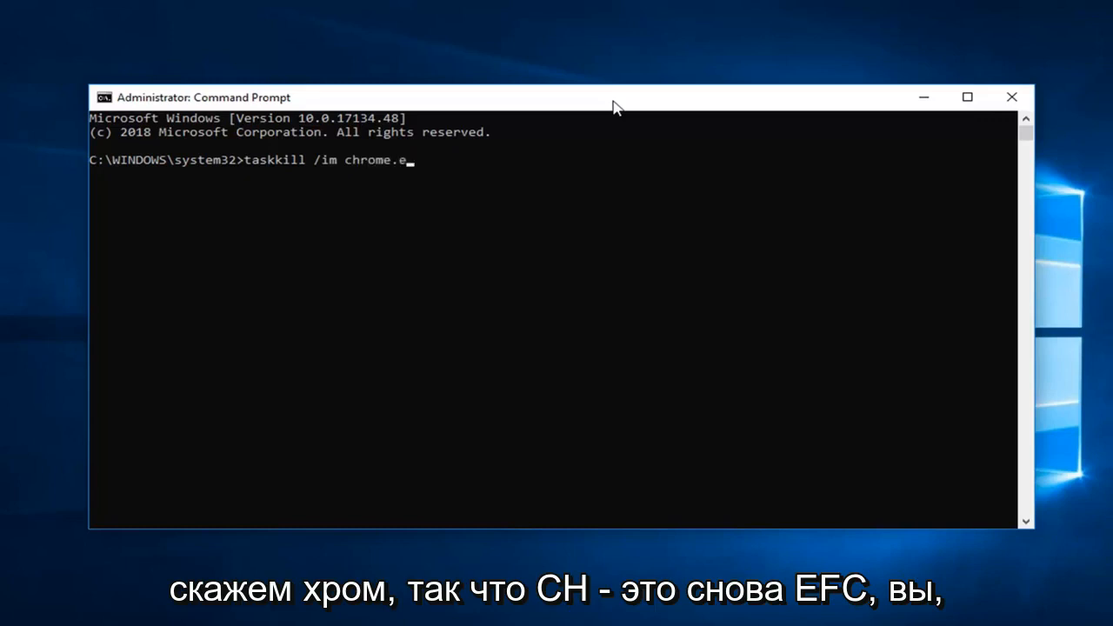
type("xe")
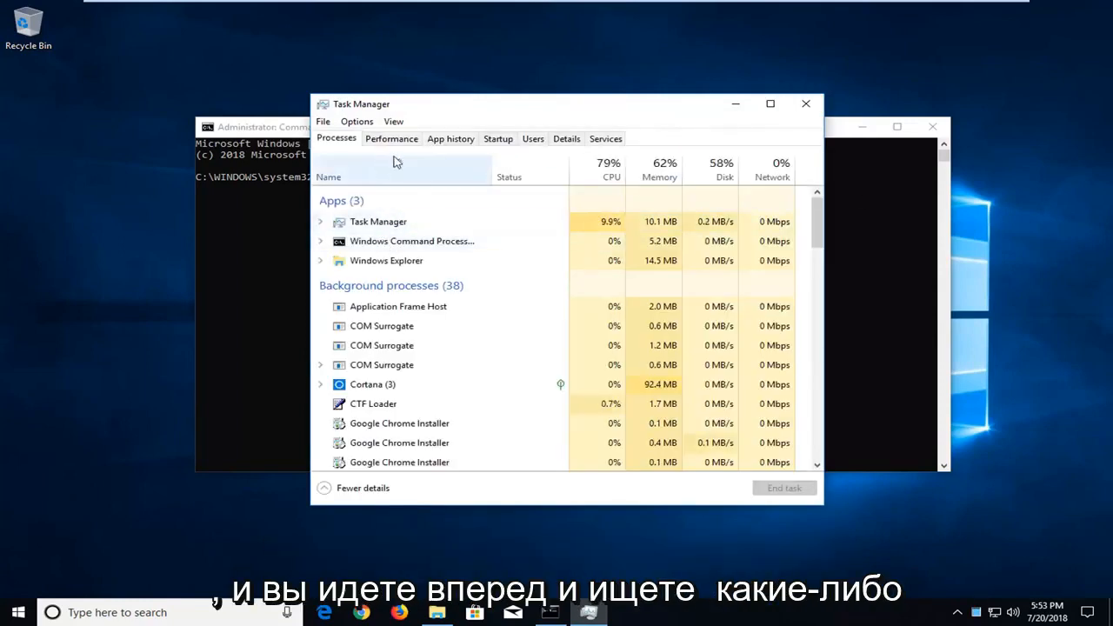
Browse Task Manager's Services and Details tabs to look up process image names
left_click(605, 138)
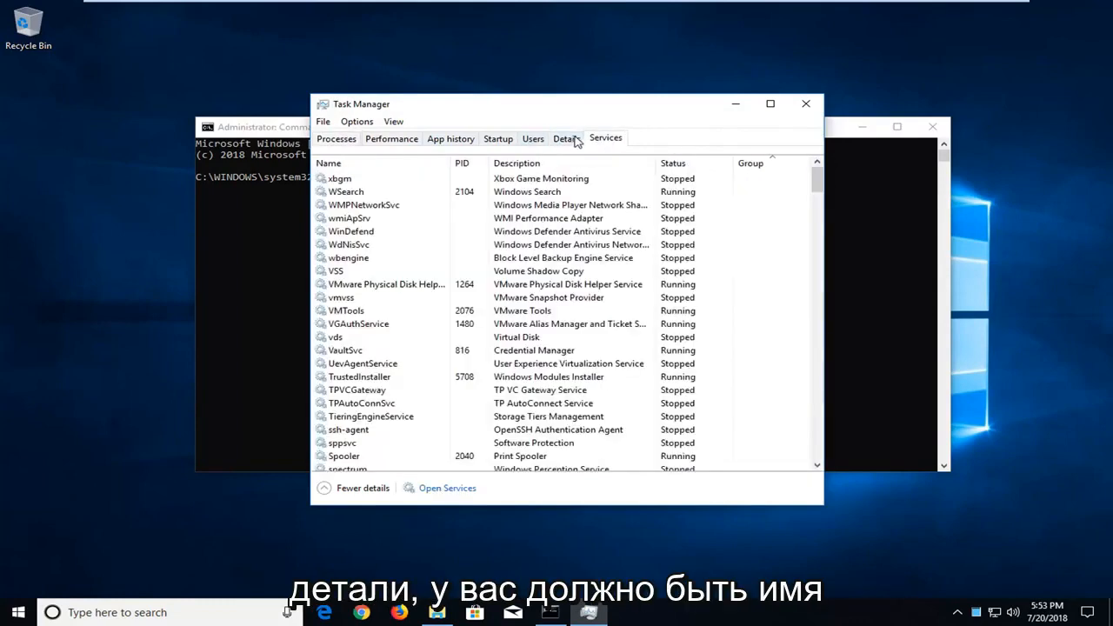
left_click(567, 138)
type("taskkill /im chrome.exe")
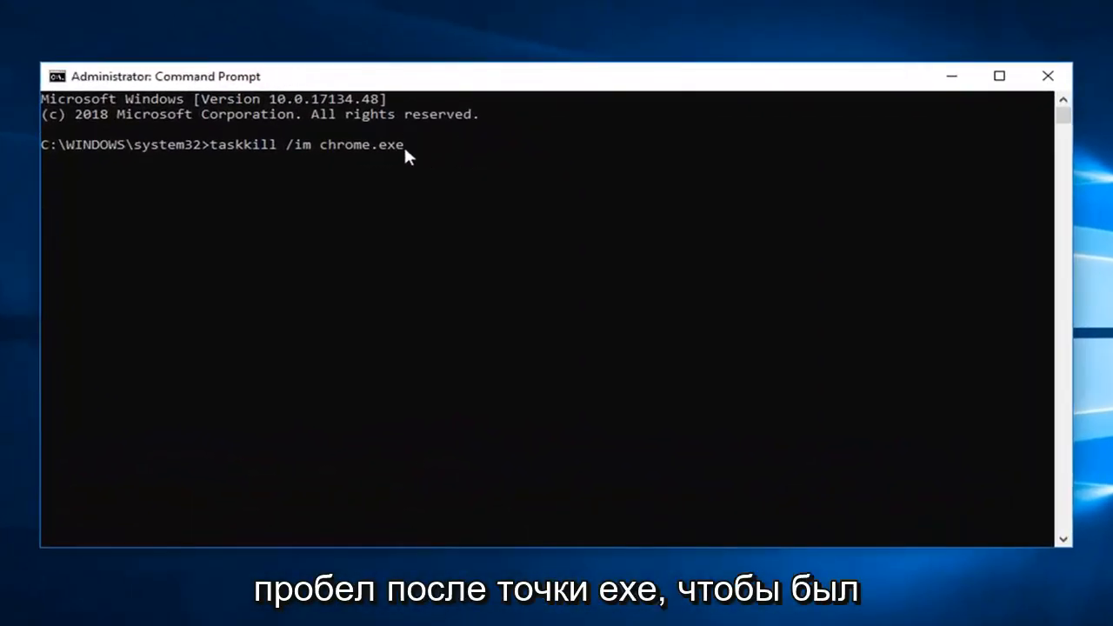
mouse_move(419, 184)
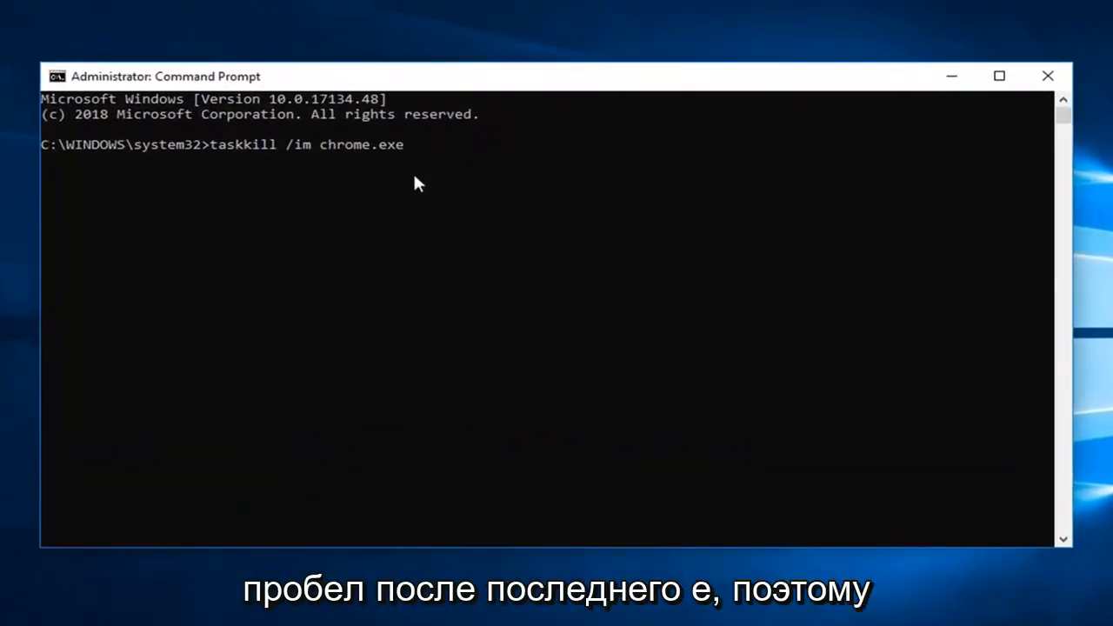
mouse_move(415, 304)
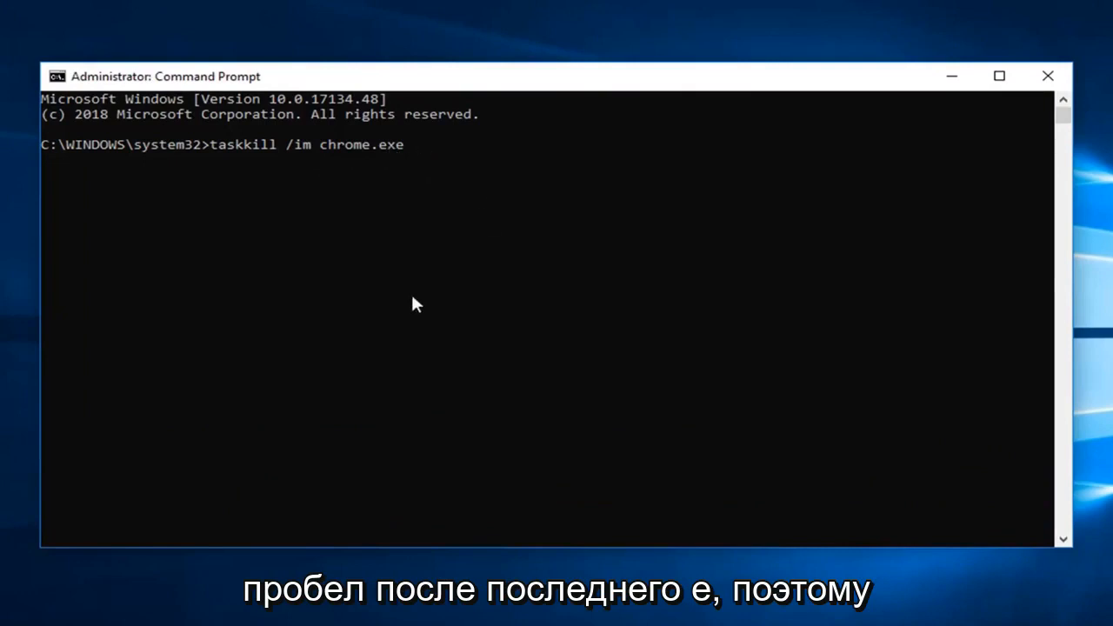
Add the /f force flag and run taskkill /im chrome.exe /f, getting 'process not found'
type("/g")
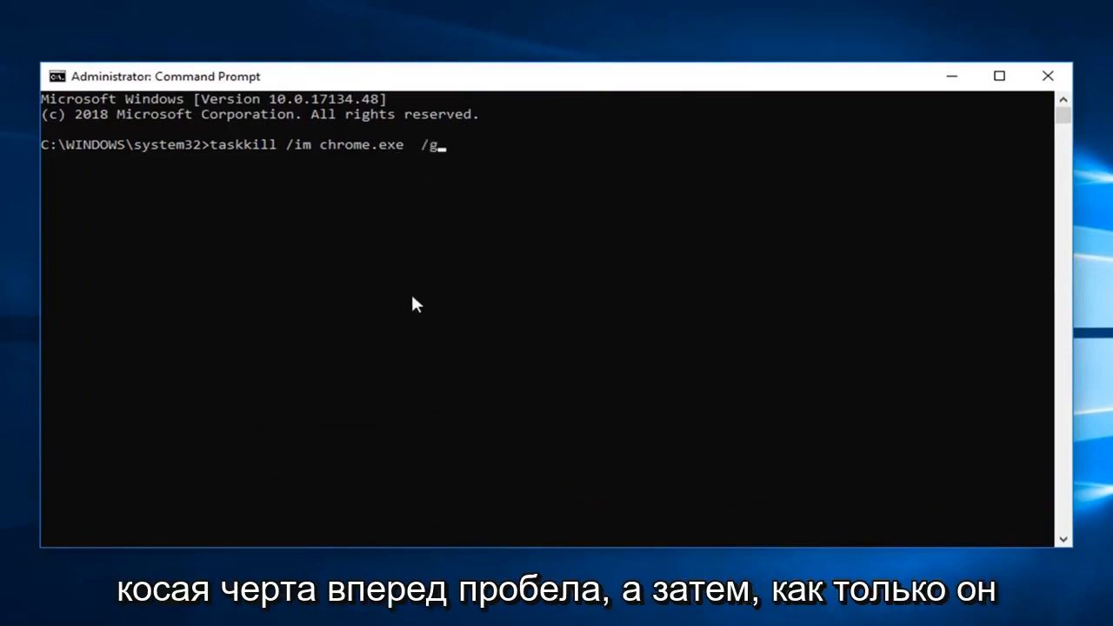
type("f")
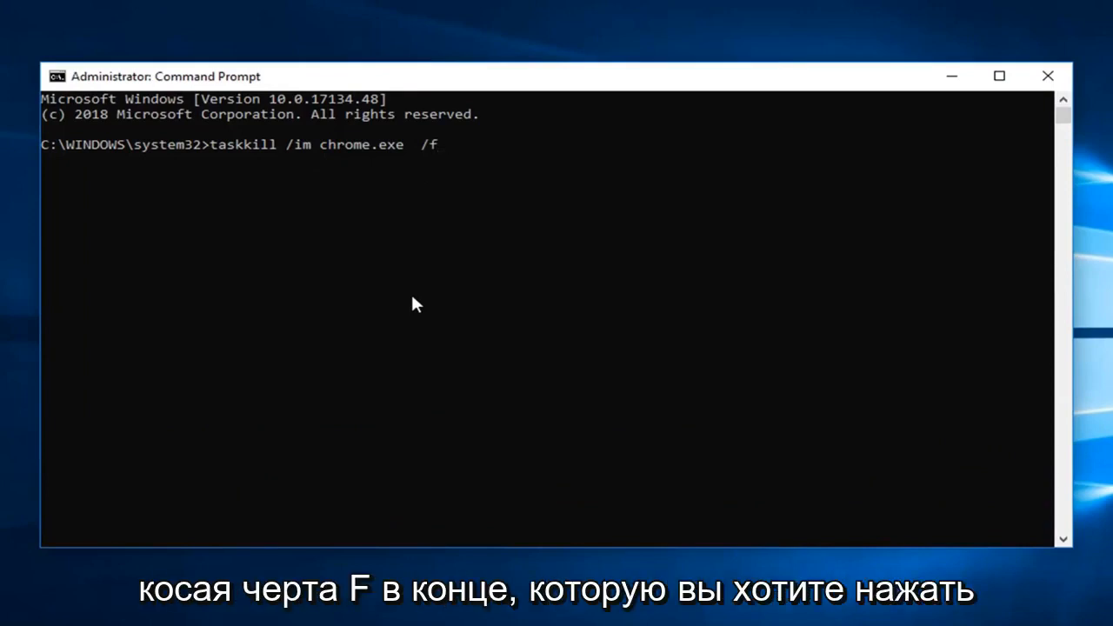
key("Return")
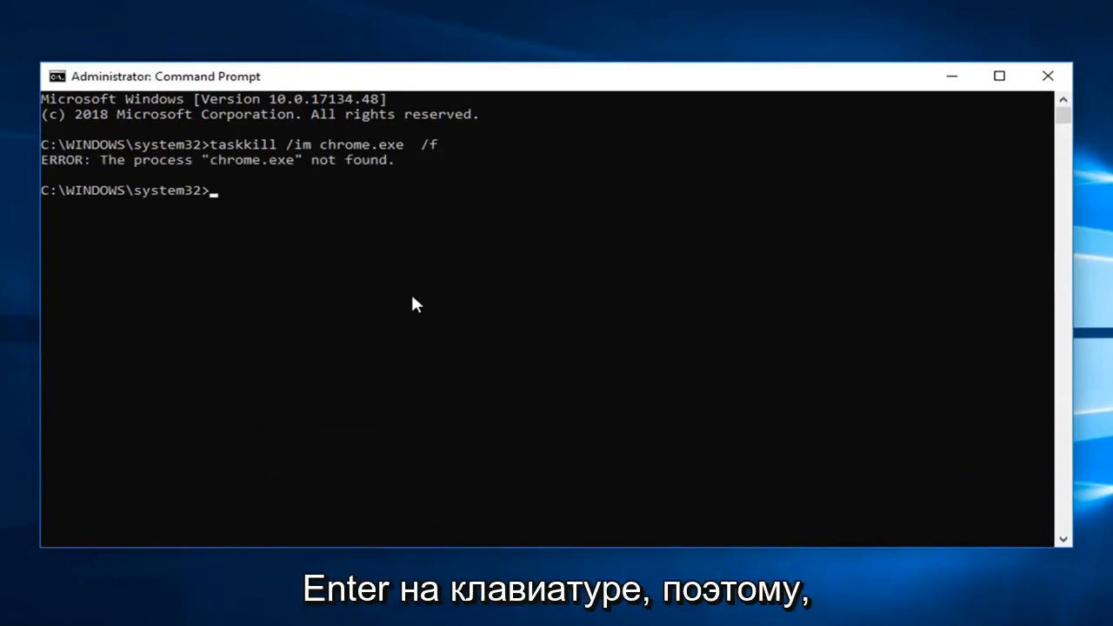
mouse_move(194, 307)
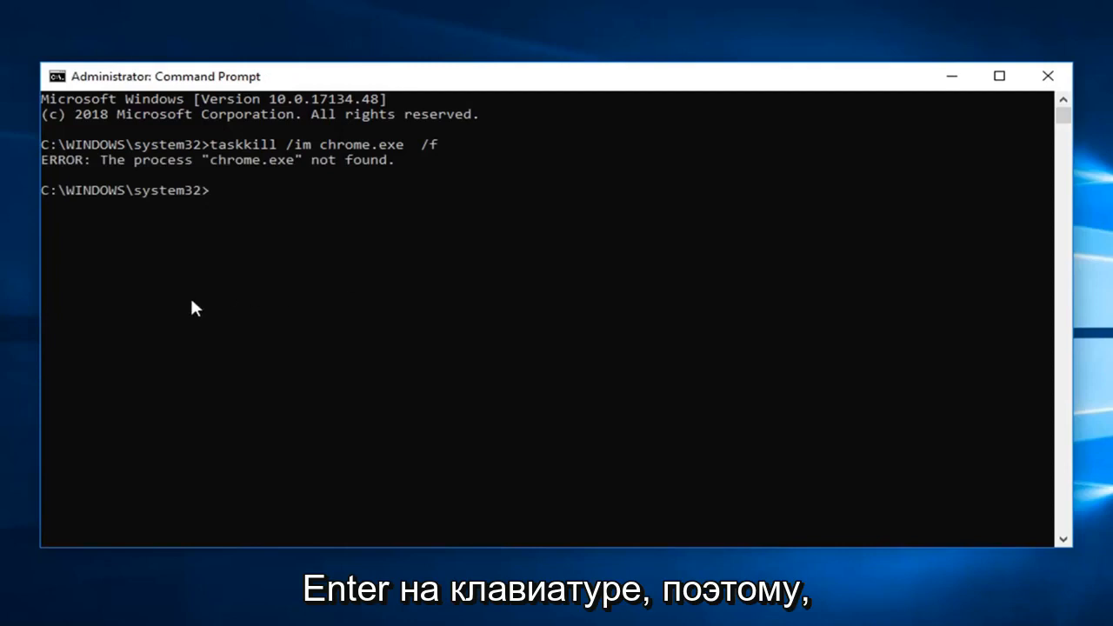
mouse_move(246, 174)
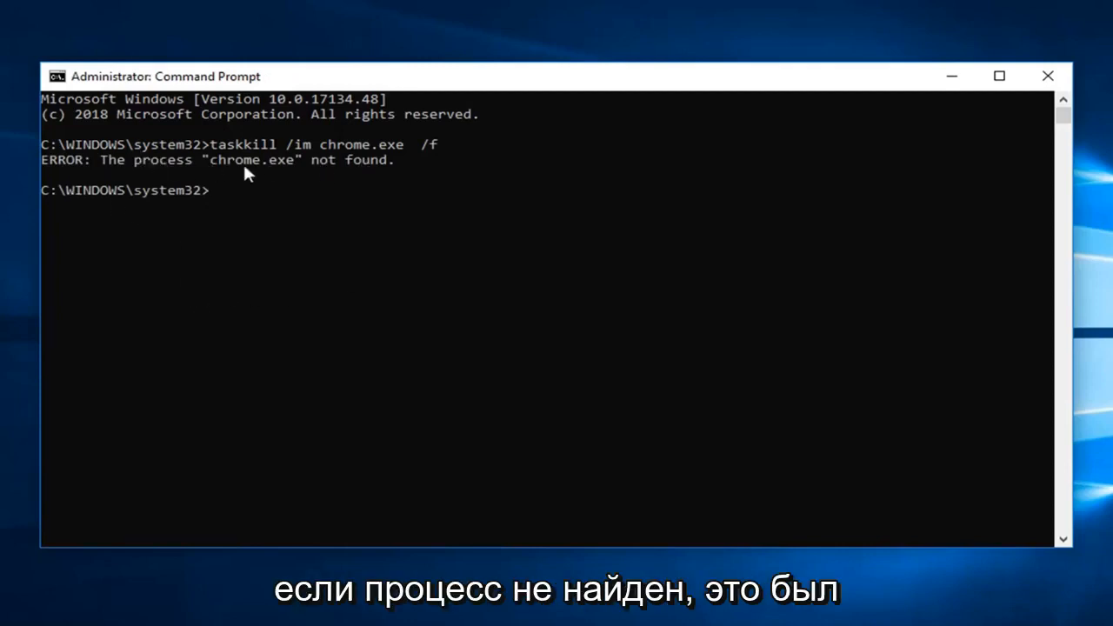
mouse_move(329, 164)
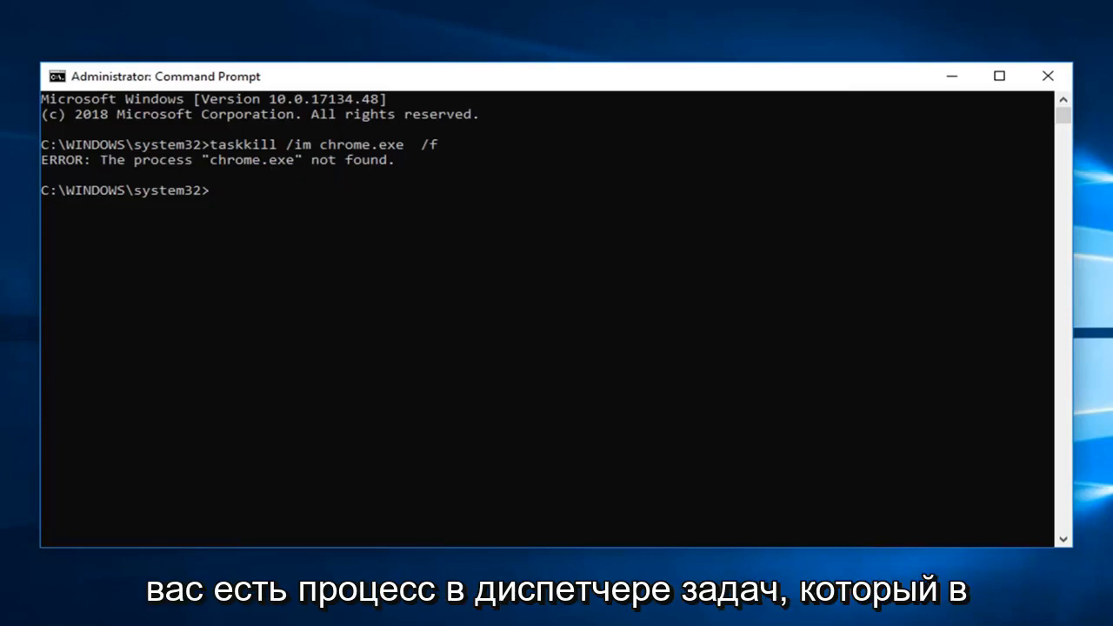
mouse_move(273, 496)
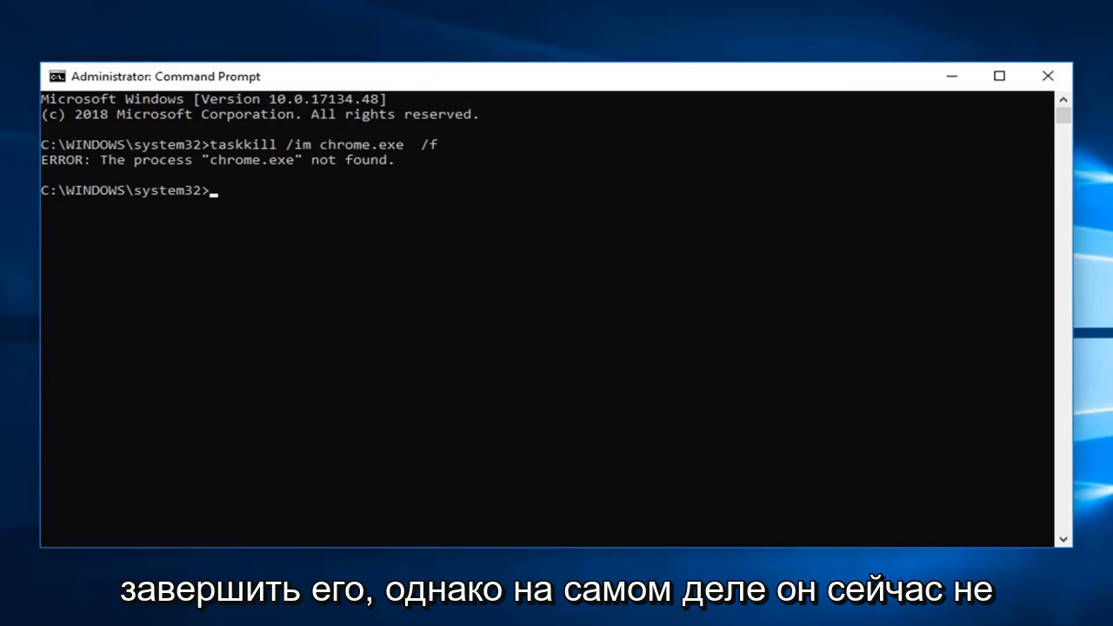
mouse_move(169, 190)
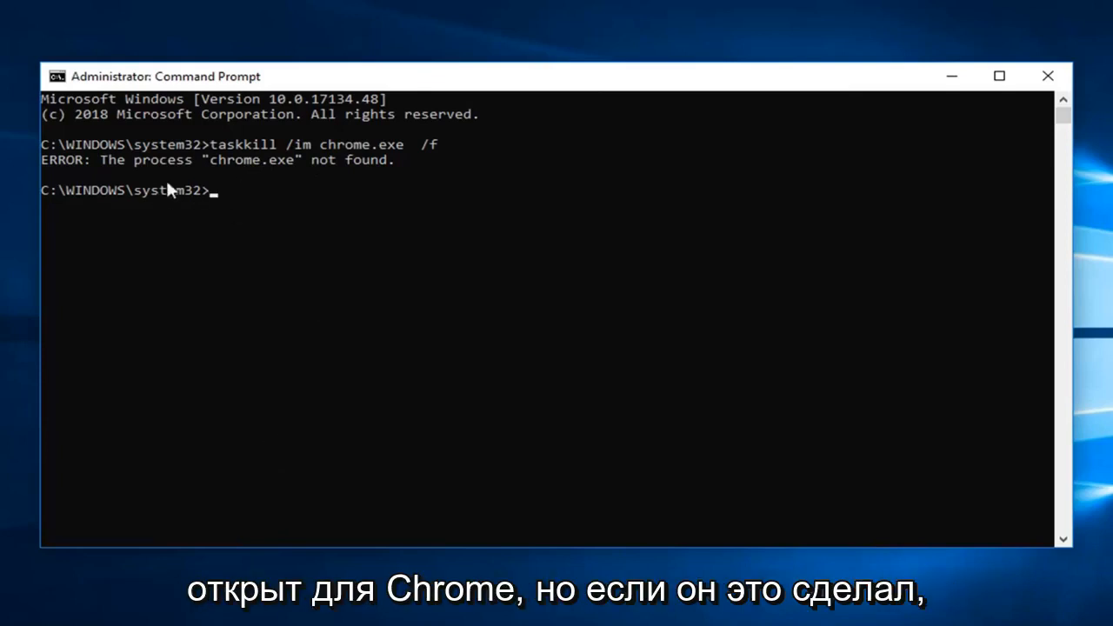
mouse_move(338, 206)
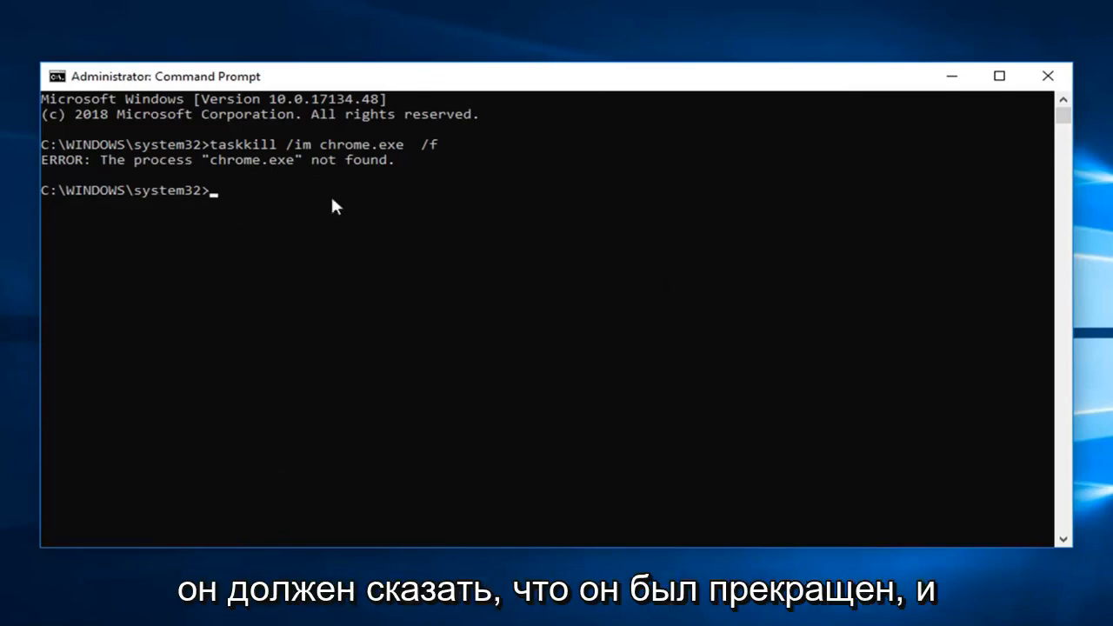
mouse_move(653, 503)
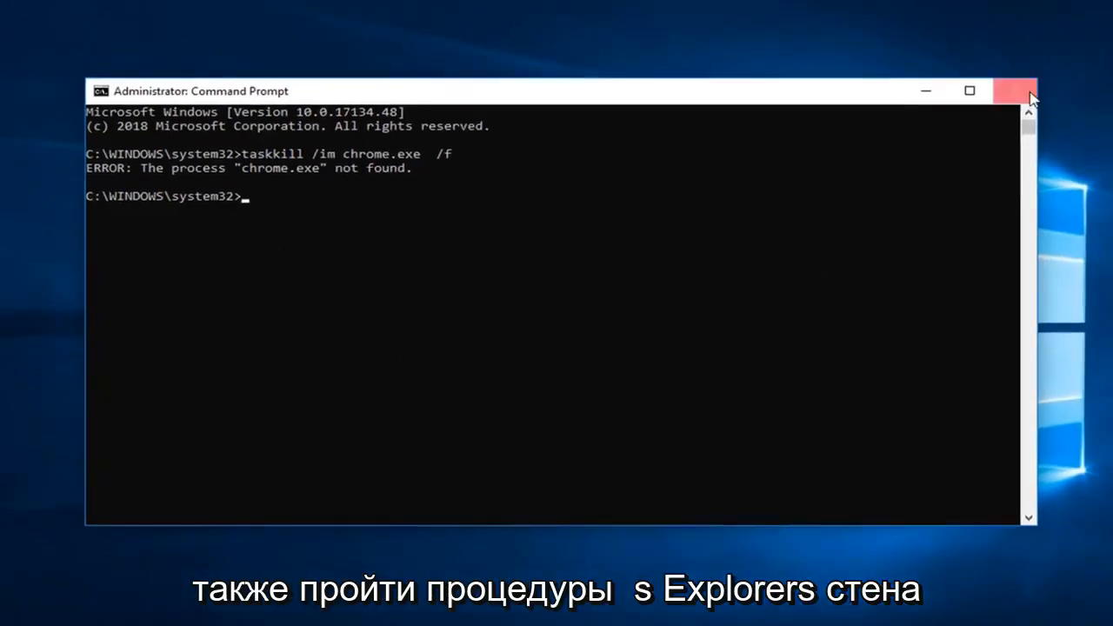
Close the administrator Command Prompt window, leaving the desktop visible
left_click(1016, 90)
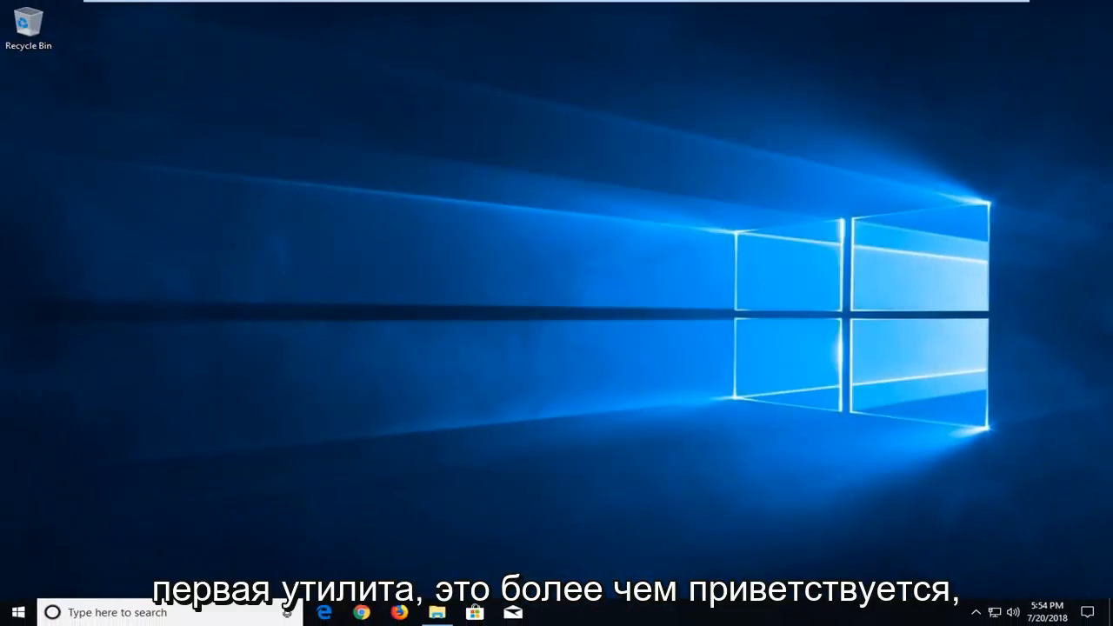